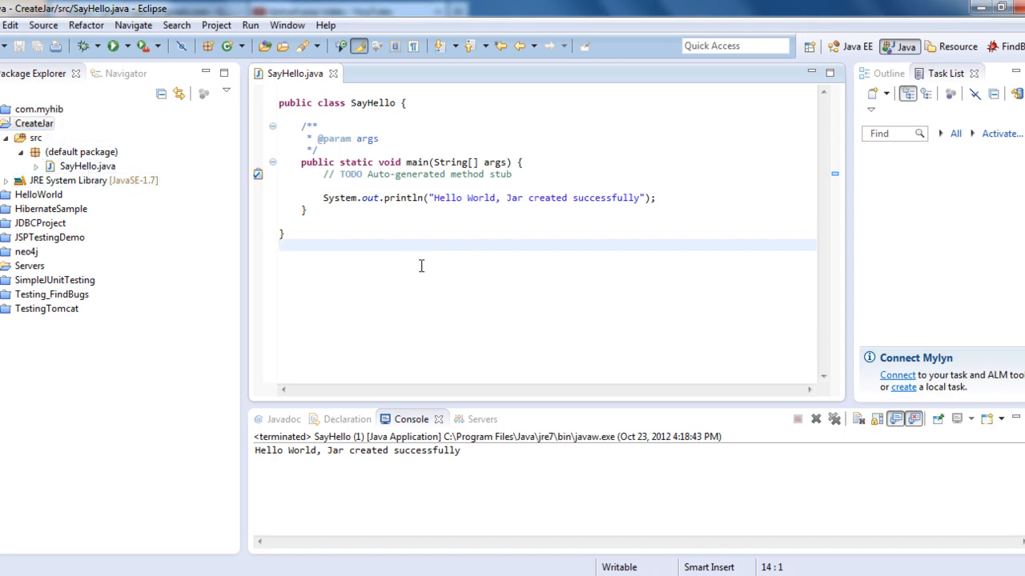
pyautogui.moveTo(281, 394)
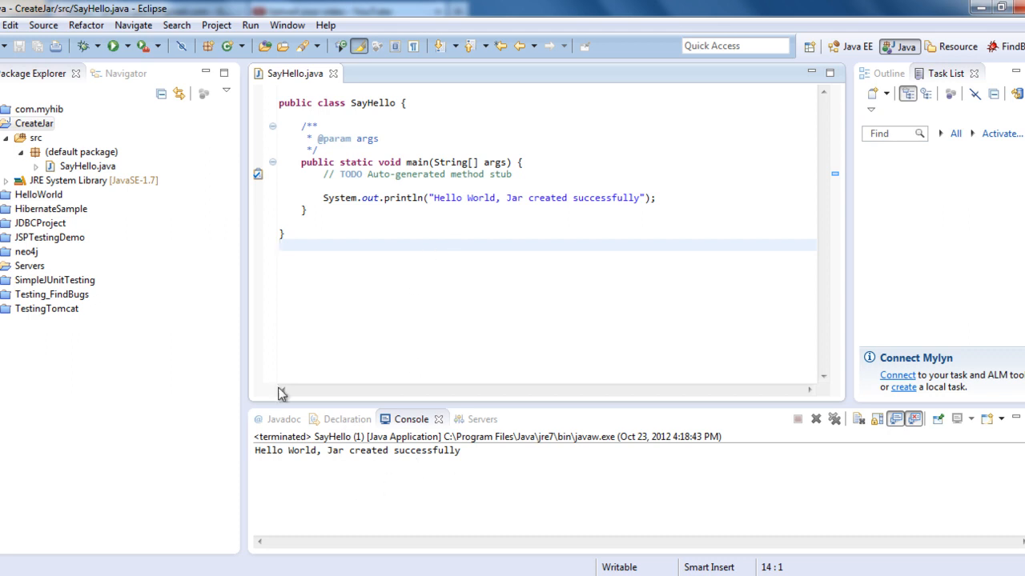
# Step: Start exporting the CreateJar project, choosing Java > Runnable JAR file as the export type
pyautogui.click(82, 151)
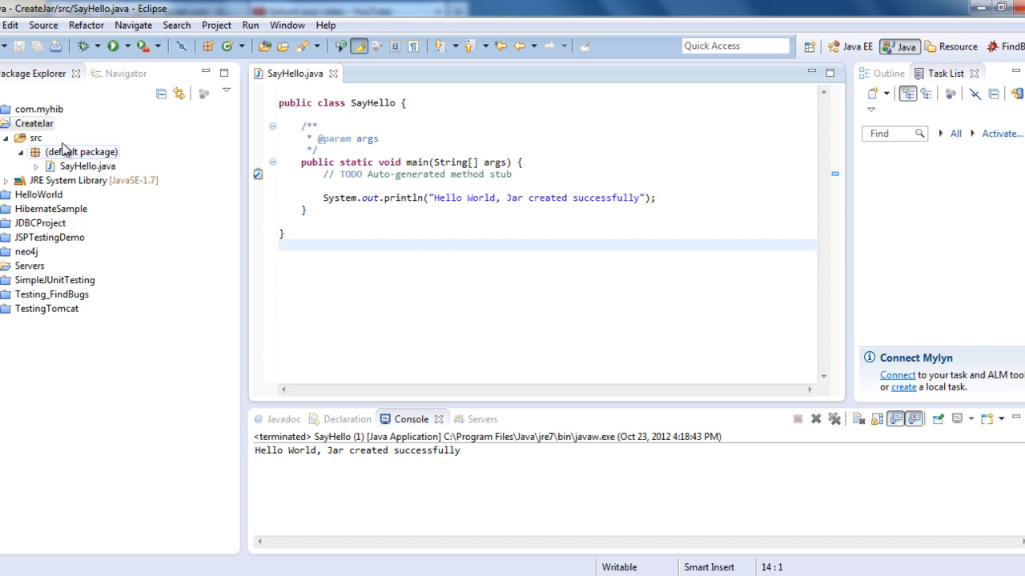
pyautogui.rightClick(35, 123)
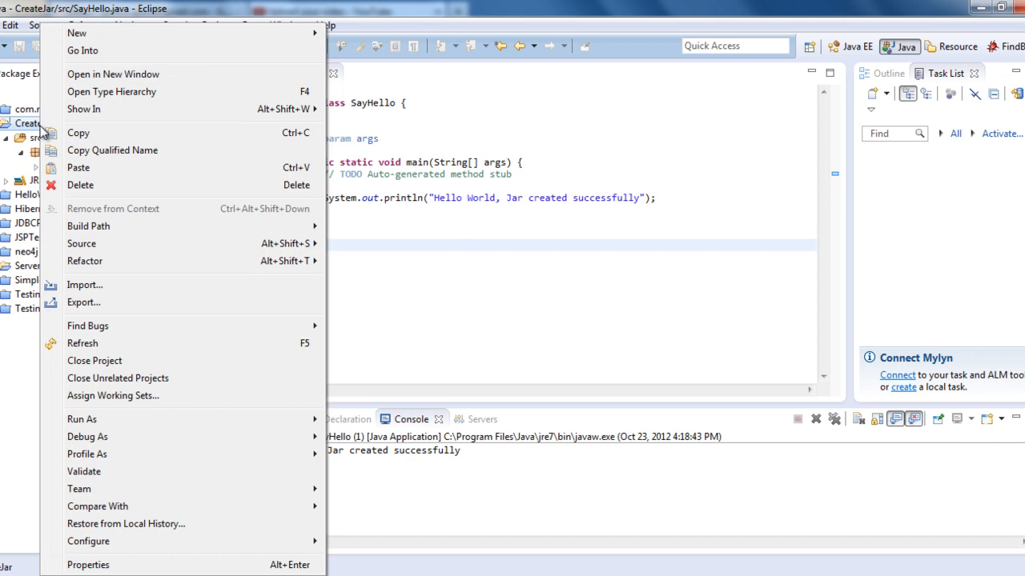
pyautogui.click(83, 302)
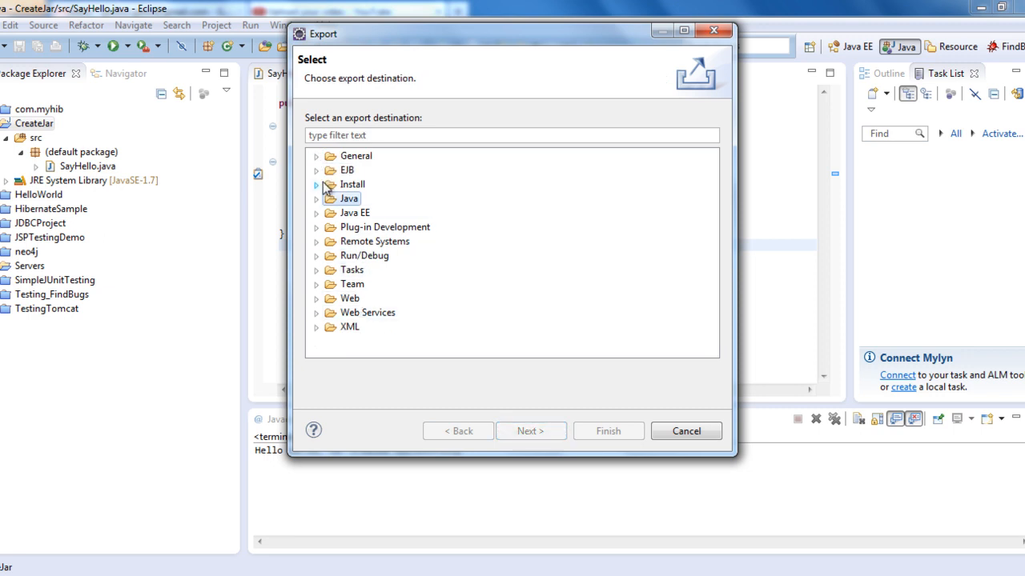
pyautogui.click(317, 198)
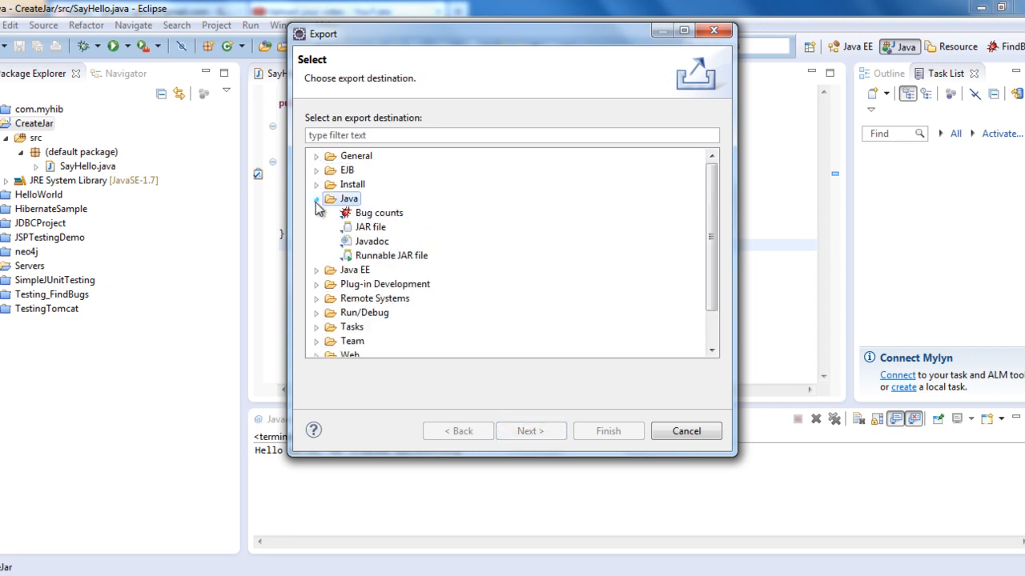
pyautogui.click(391, 255)
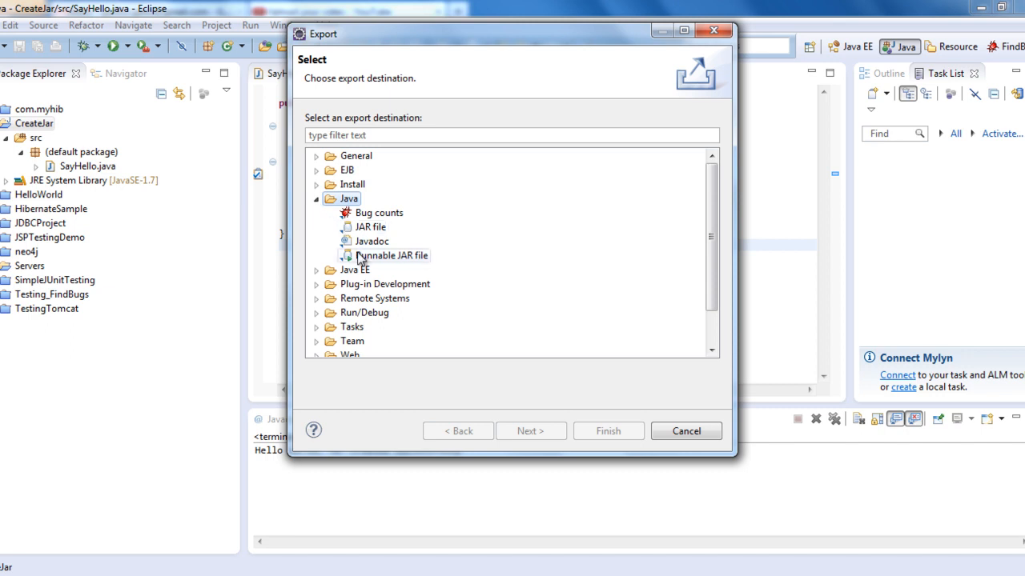
pyautogui.click(391, 255)
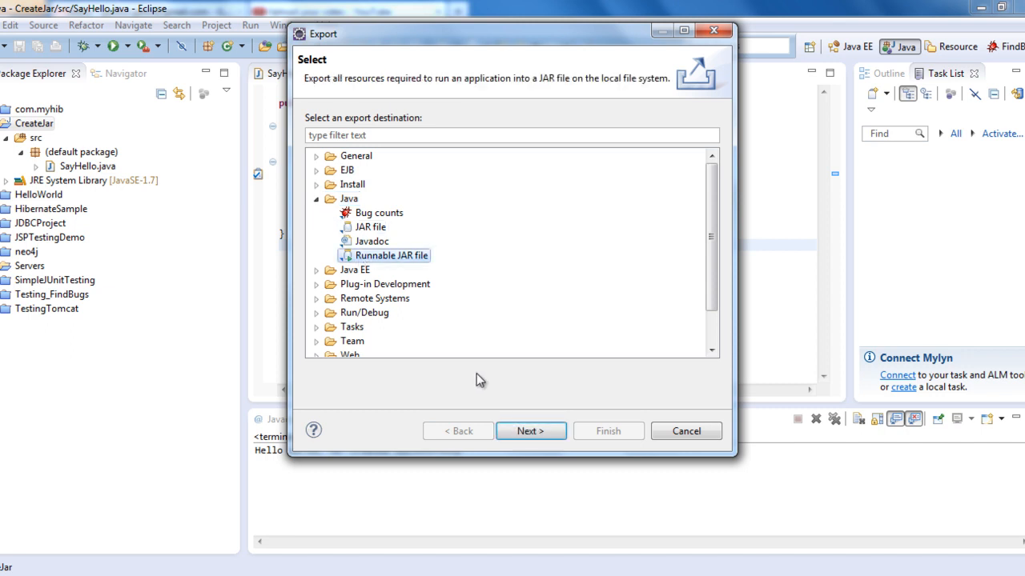
# Step: Select the SayHello (1) - CreateJar launch configuration on the runnable JAR specification page
pyautogui.click(531, 430)
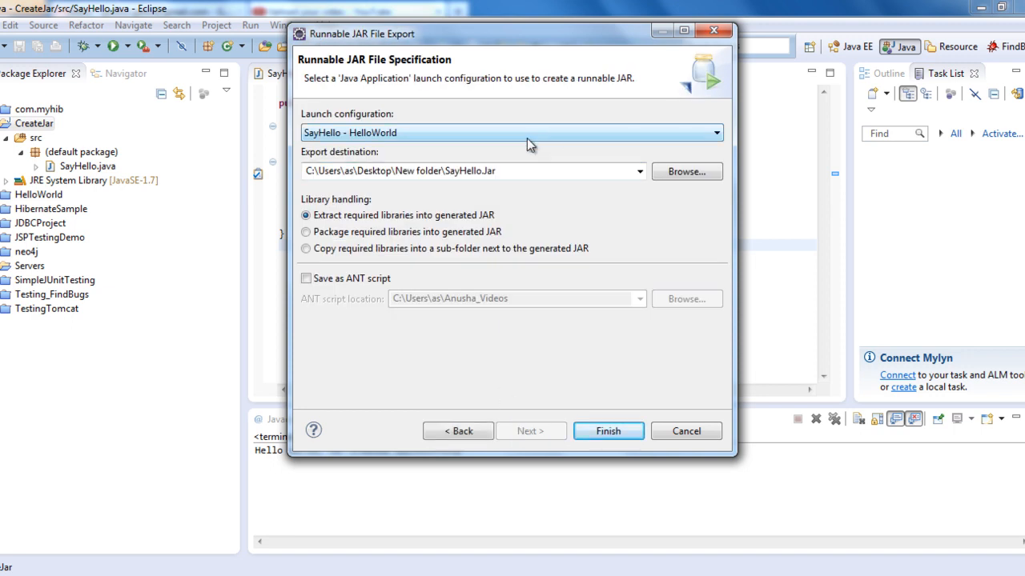
pyautogui.click(715, 133)
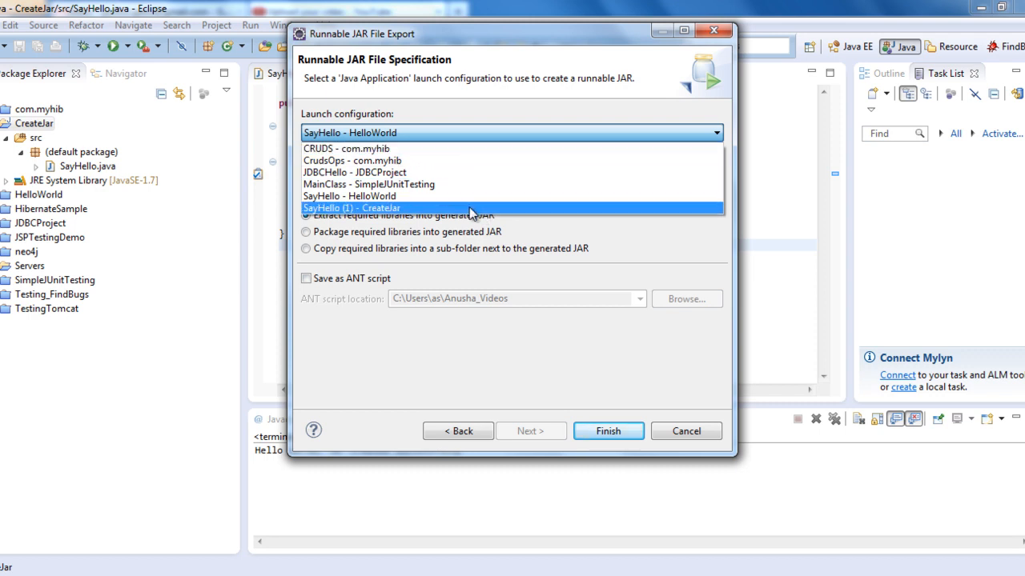
pyautogui.click(350, 209)
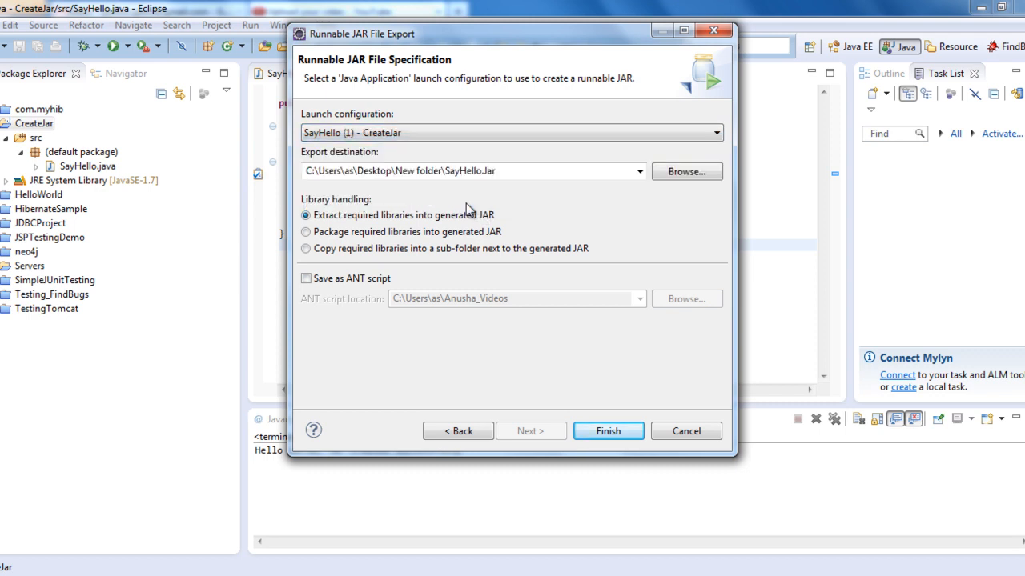
pyautogui.moveTo(646, 192)
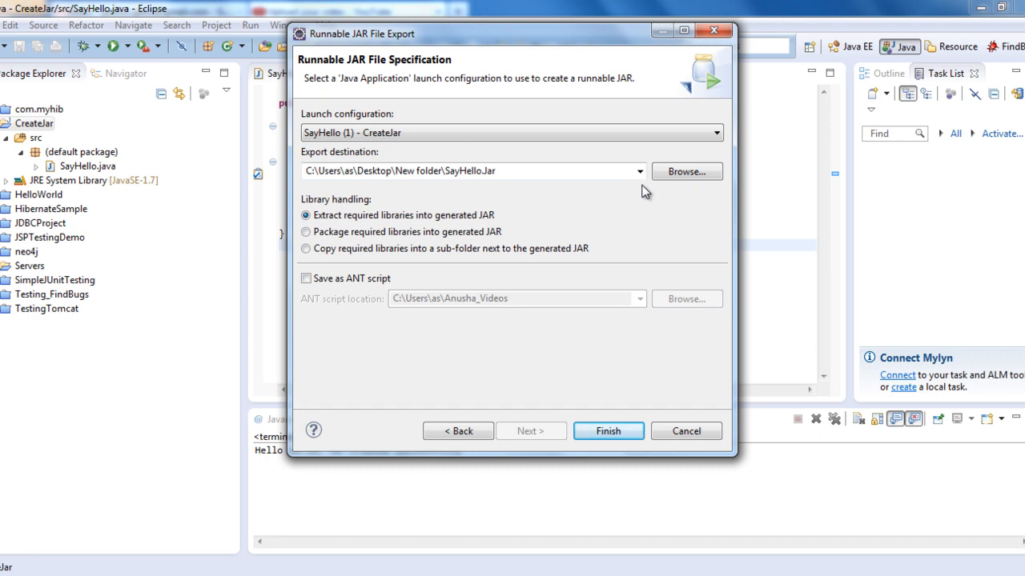
# Step: Save the export destination as SayHelloEclipse.jar in the Desktop's New folder
pyautogui.click(686, 171)
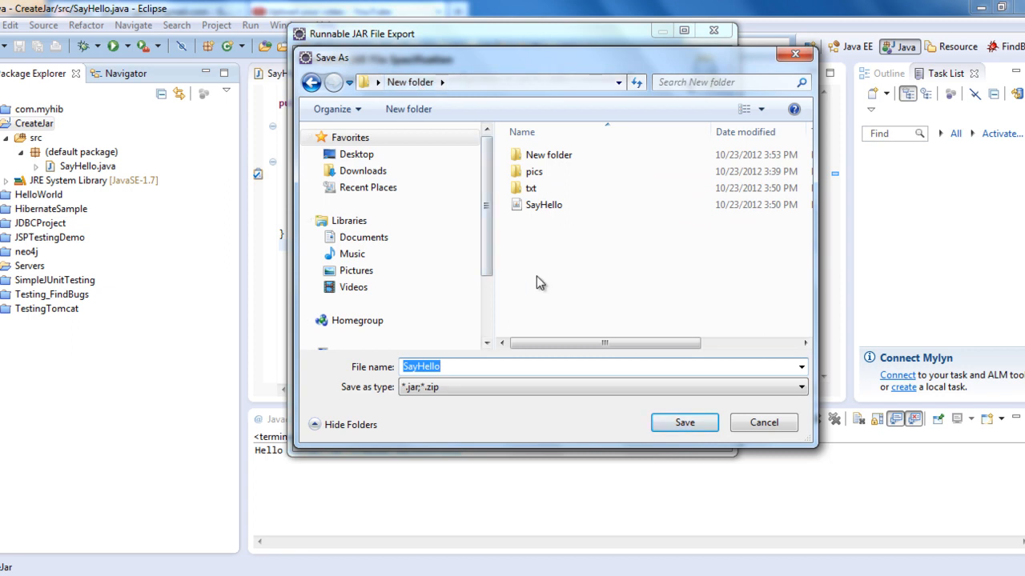
pyautogui.click(488, 366)
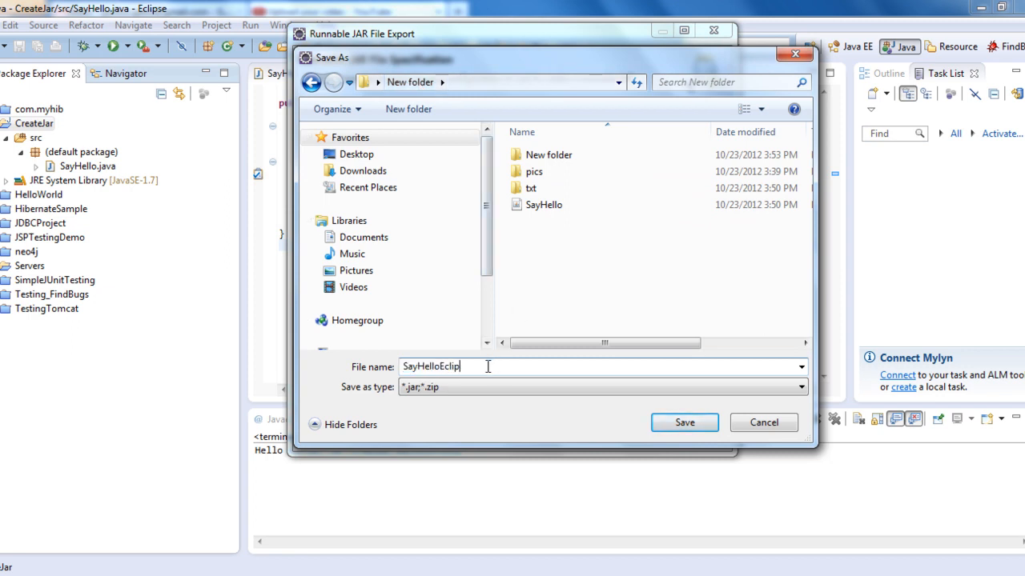
pyautogui.click(684, 422)
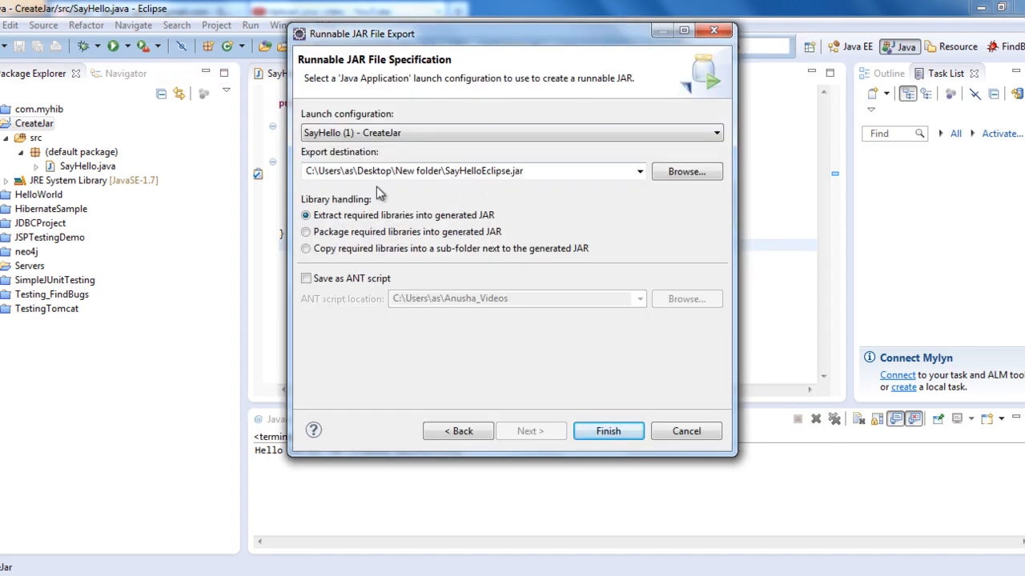
pyautogui.moveTo(597, 408)
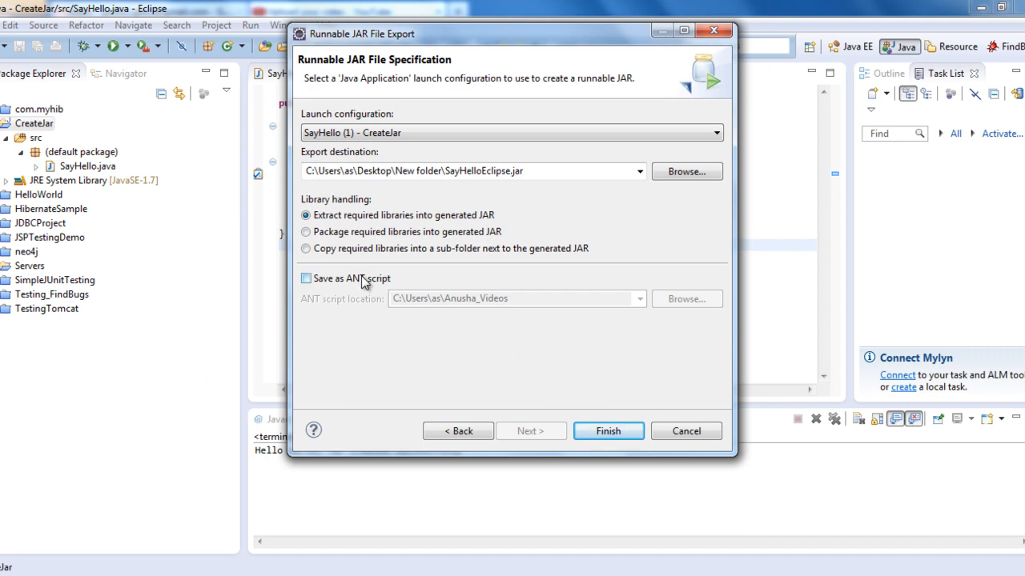
pyautogui.moveTo(368, 265)
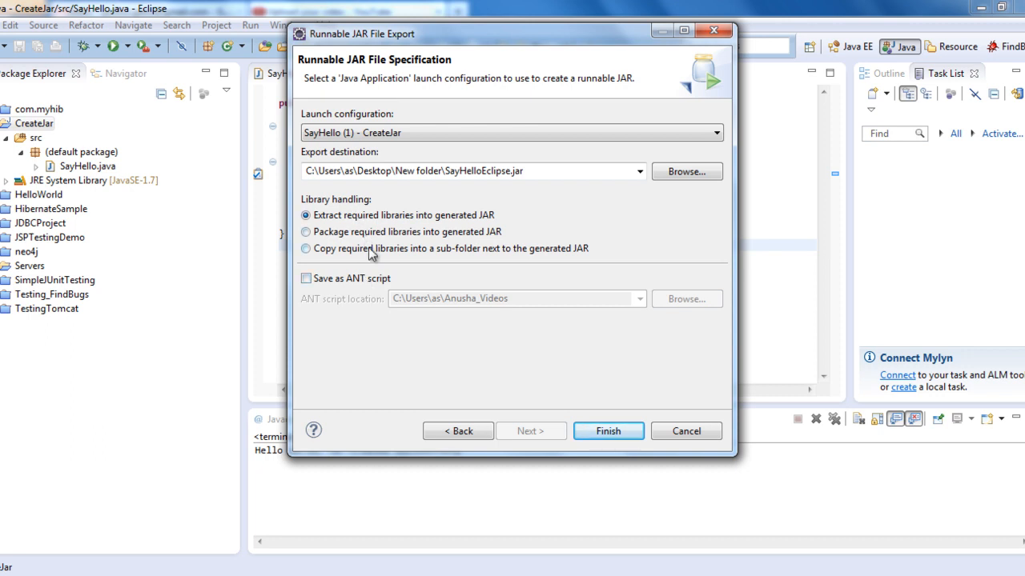
pyautogui.moveTo(398, 232)
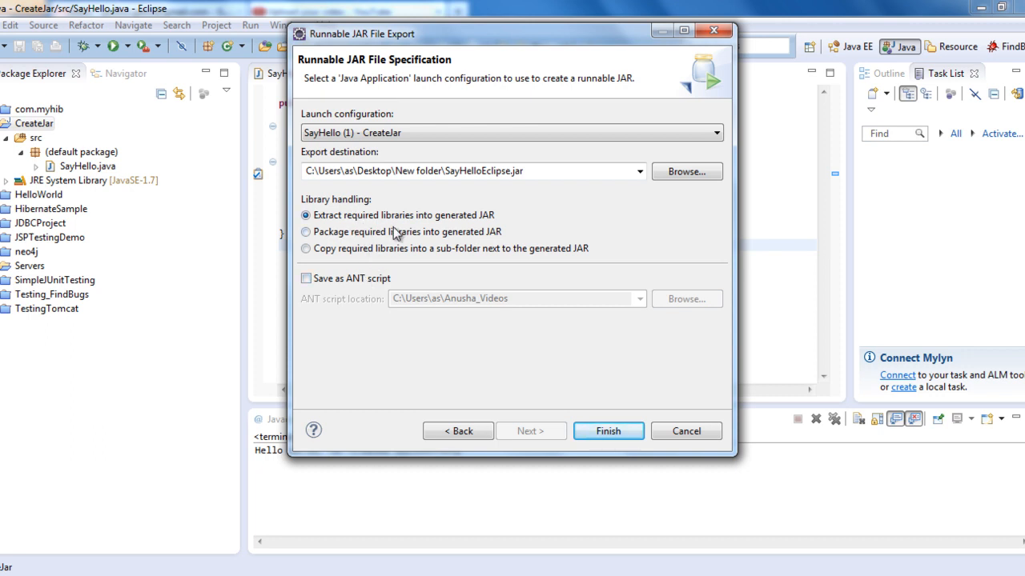
pyautogui.moveTo(425, 246)
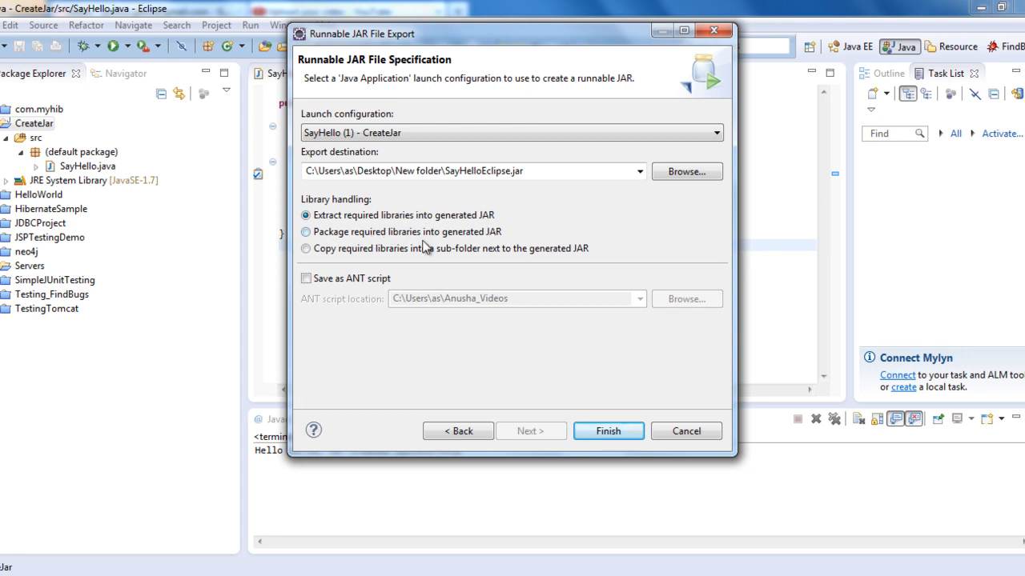
pyautogui.moveTo(438, 268)
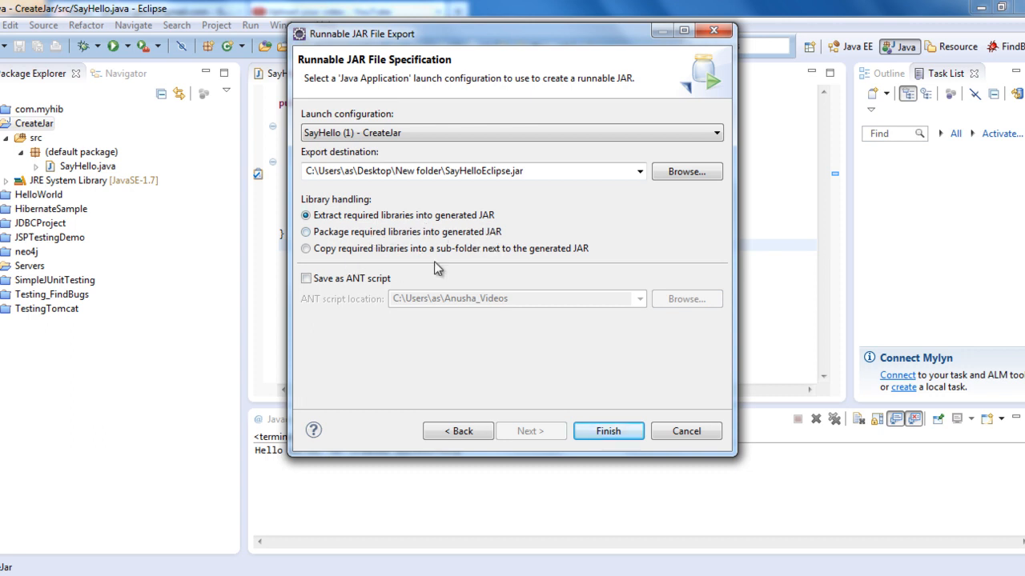
pyautogui.moveTo(543, 266)
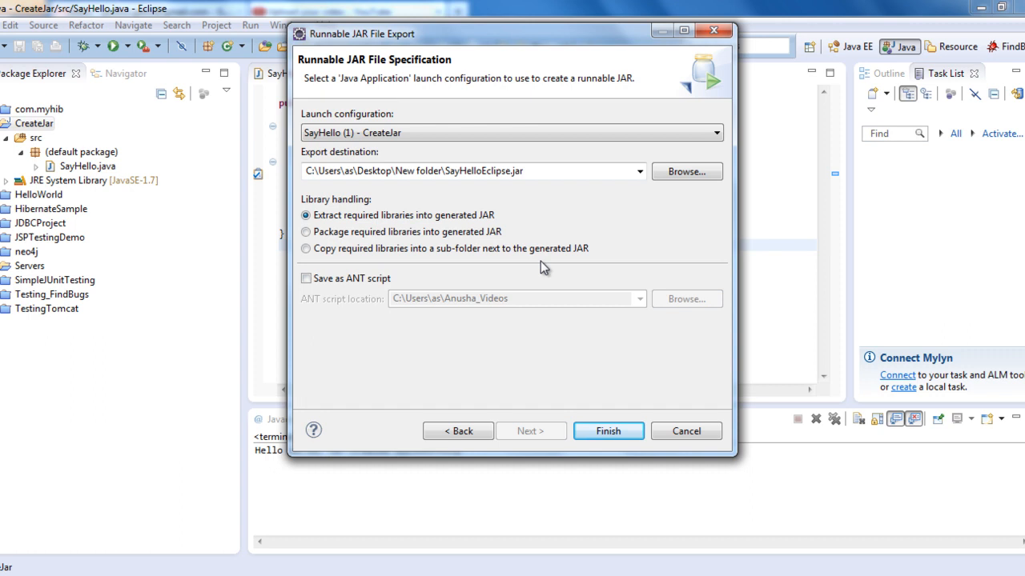
pyautogui.moveTo(400, 226)
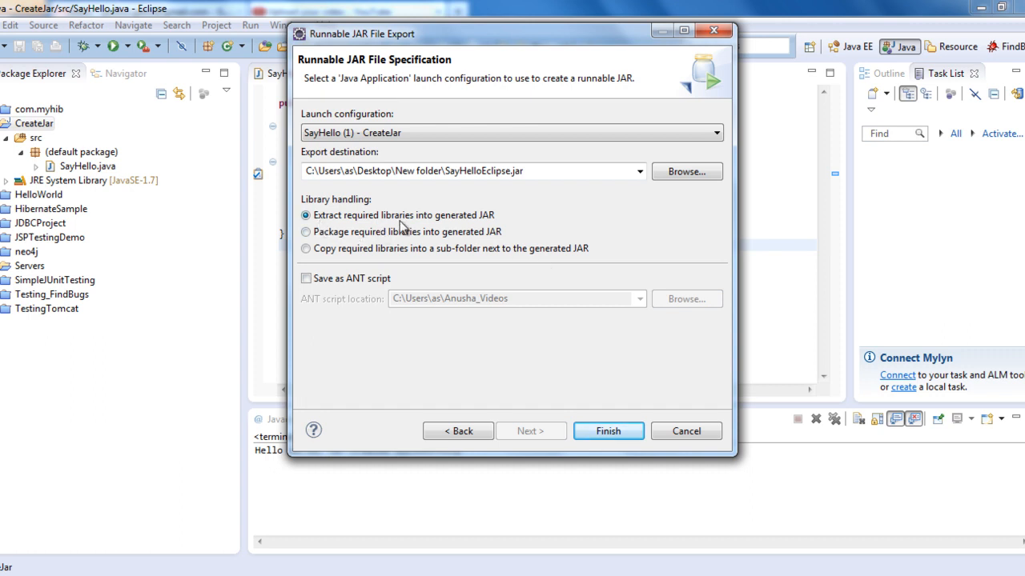
pyautogui.moveTo(558, 382)
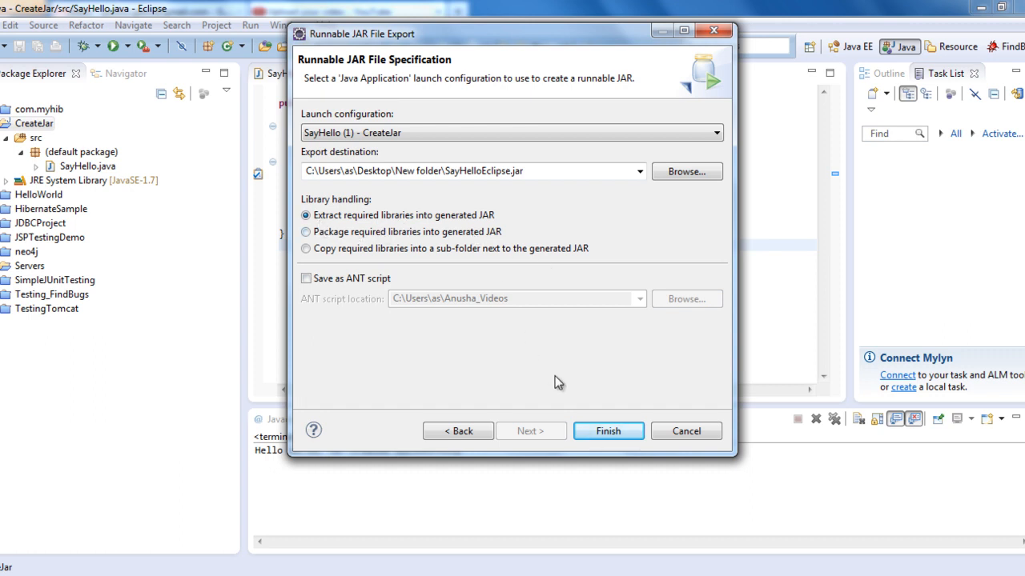
# Step: Finish the runnable JAR export wizard
pyautogui.click(608, 430)
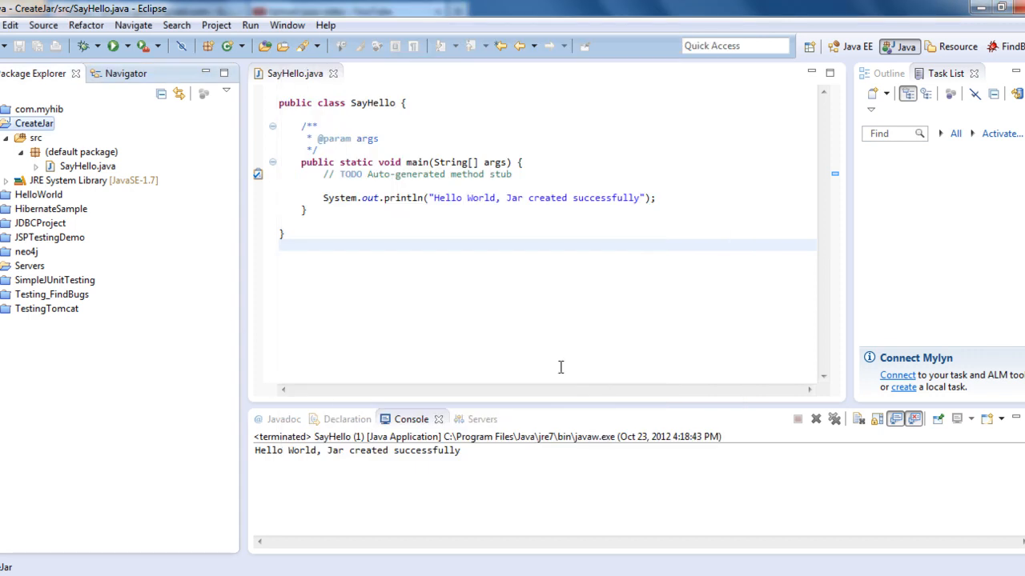
pyautogui.moveTo(561, 367)
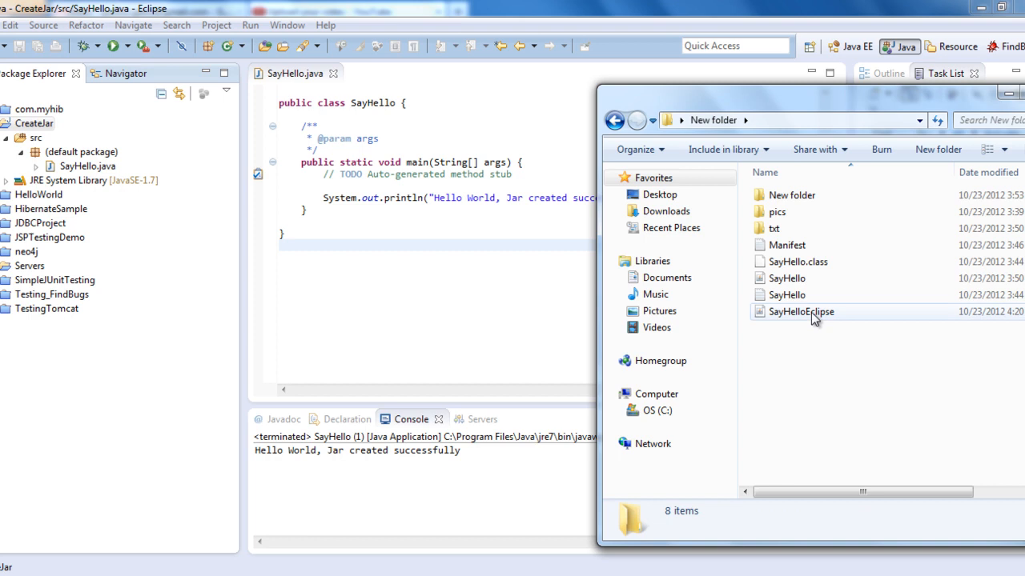
# Step: In Command Prompt, cd to New folder and run 'java -jar SayHelloEclipse.jar'
pyautogui.click(801, 312)
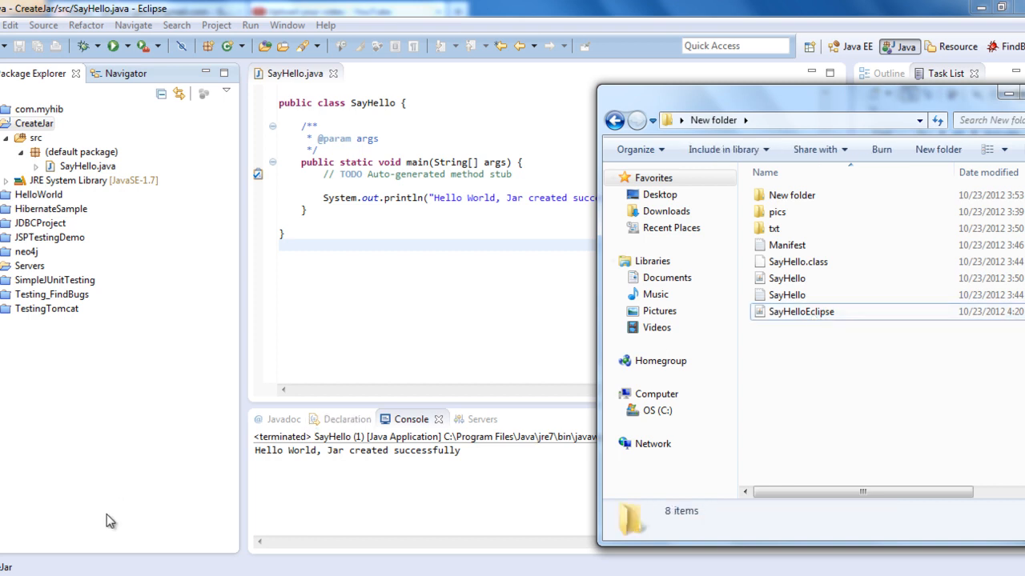
pyautogui.click(7, 567)
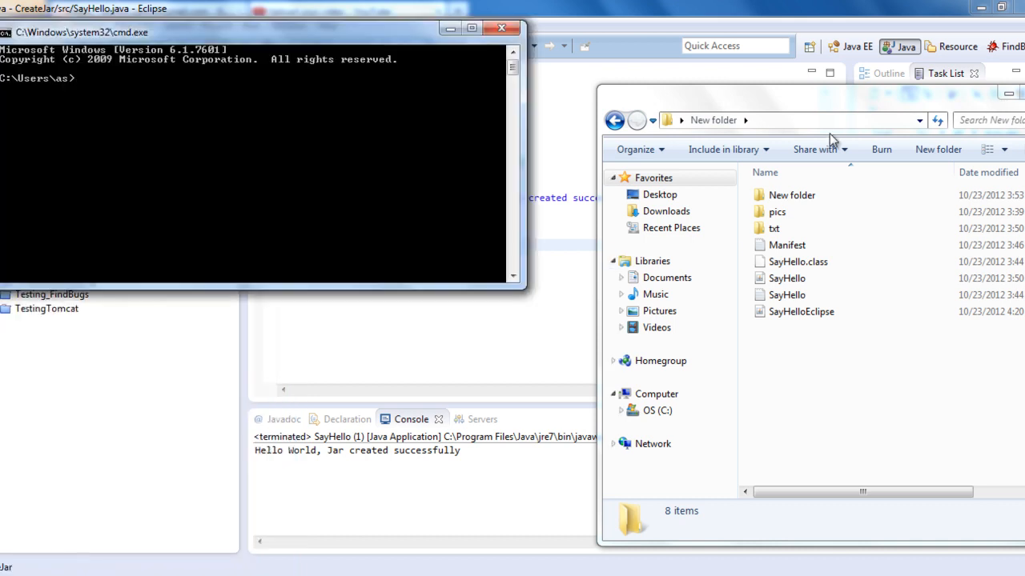
pyautogui.click(793, 120)
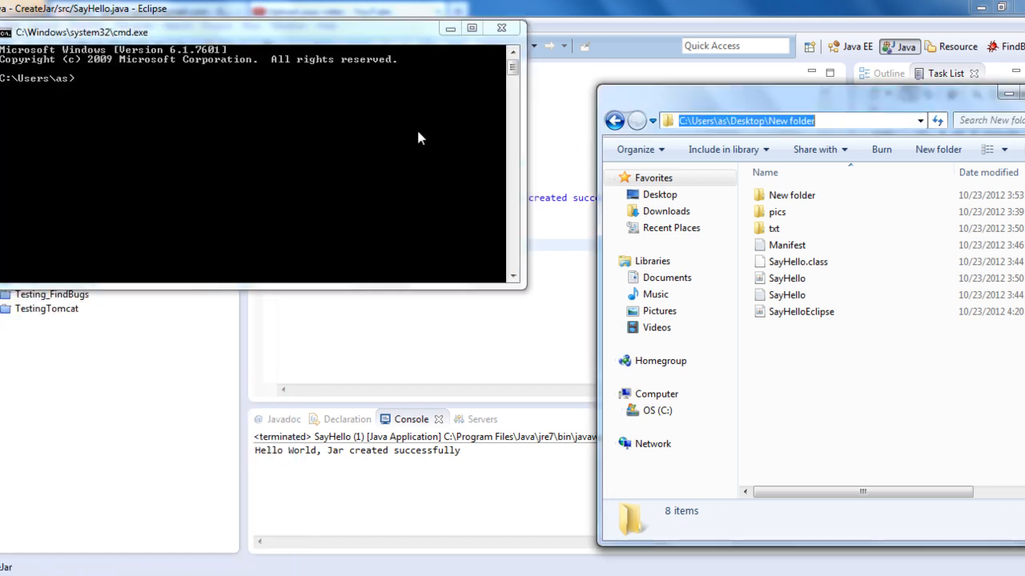
pyautogui.write('c')
pyautogui.click(253, 77)
pyautogui.write('java -')
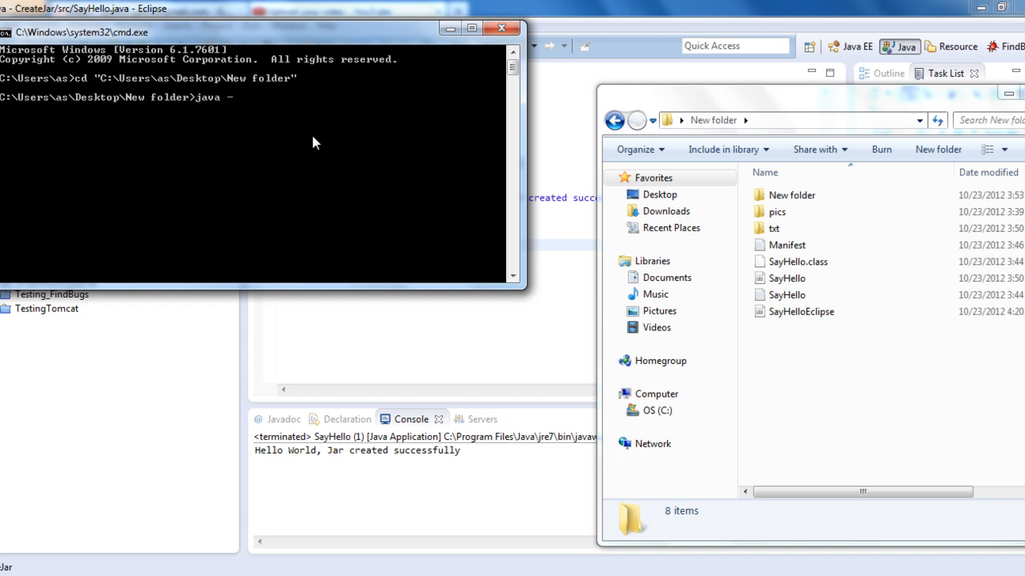
pyautogui.write('jar SayHell')
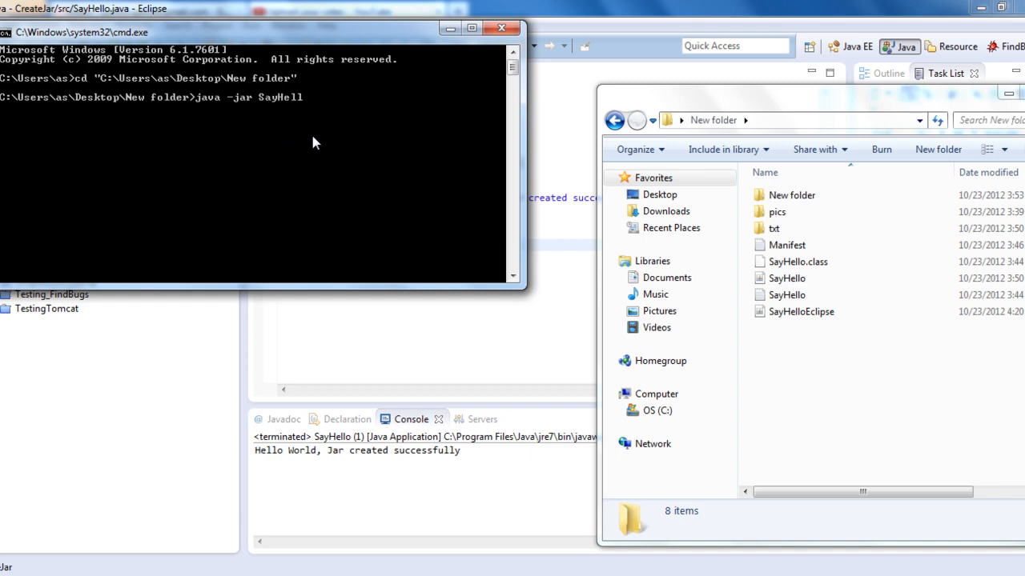
pyautogui.write('oEclipse.jar')
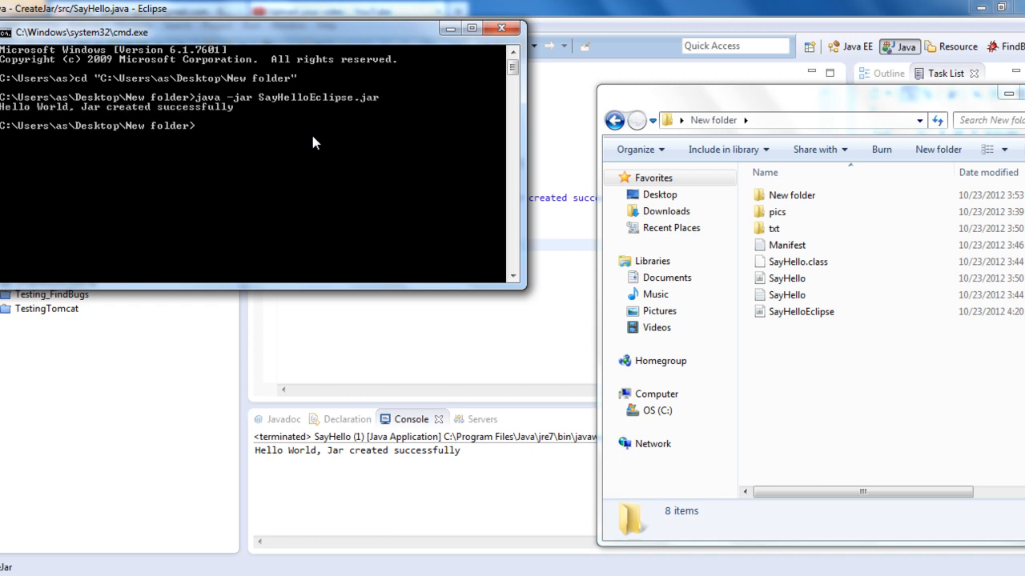
pyautogui.moveTo(289, 156)
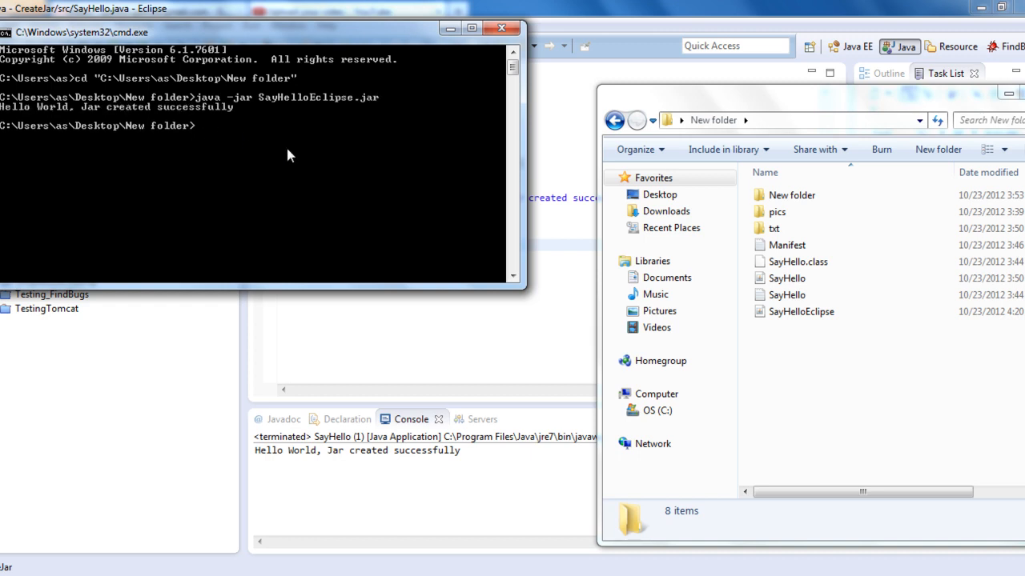
# Step: Run 'jar tf SayHelloEclipse.jar' and move the cmd window toward the screen centre
pyautogui.write('jar')
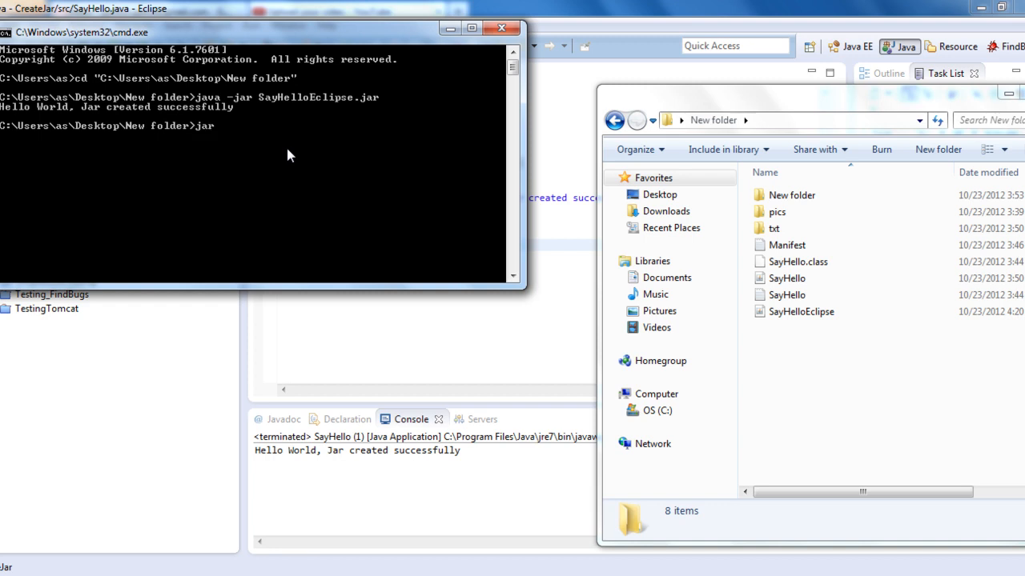
pyautogui.write('tf')
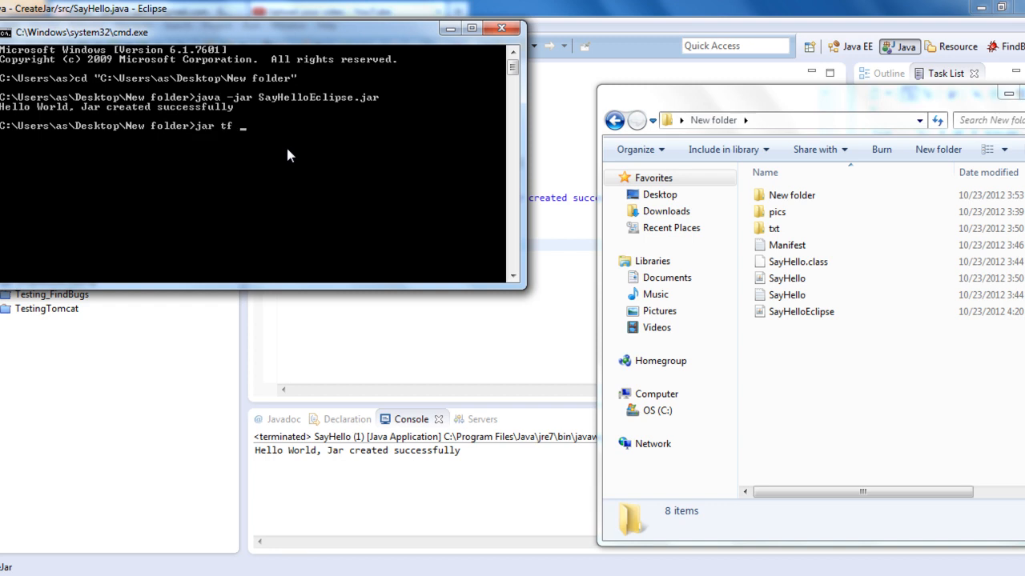
pyautogui.write('S')
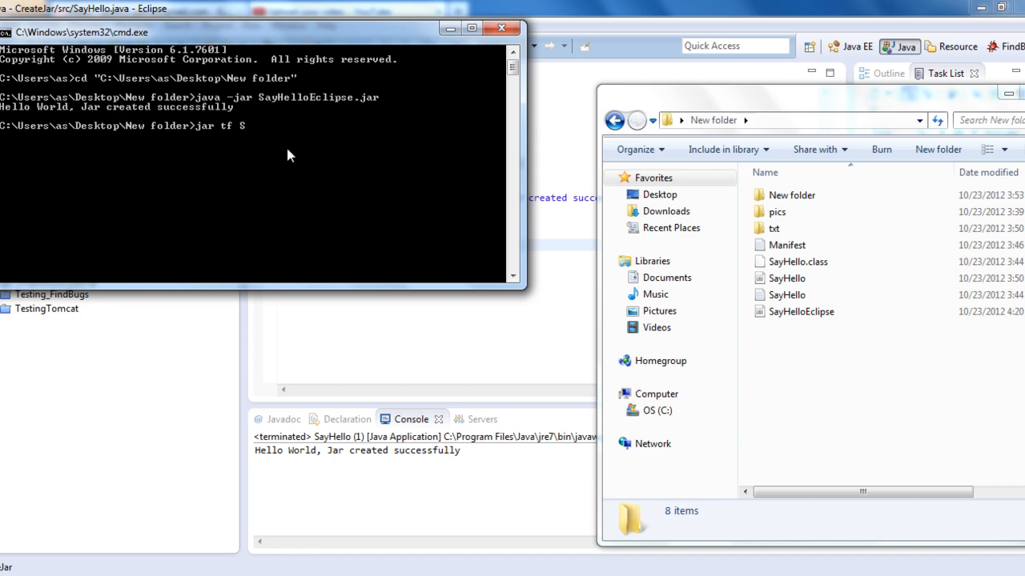
pyautogui.write('SayHelloEclipse.jar')
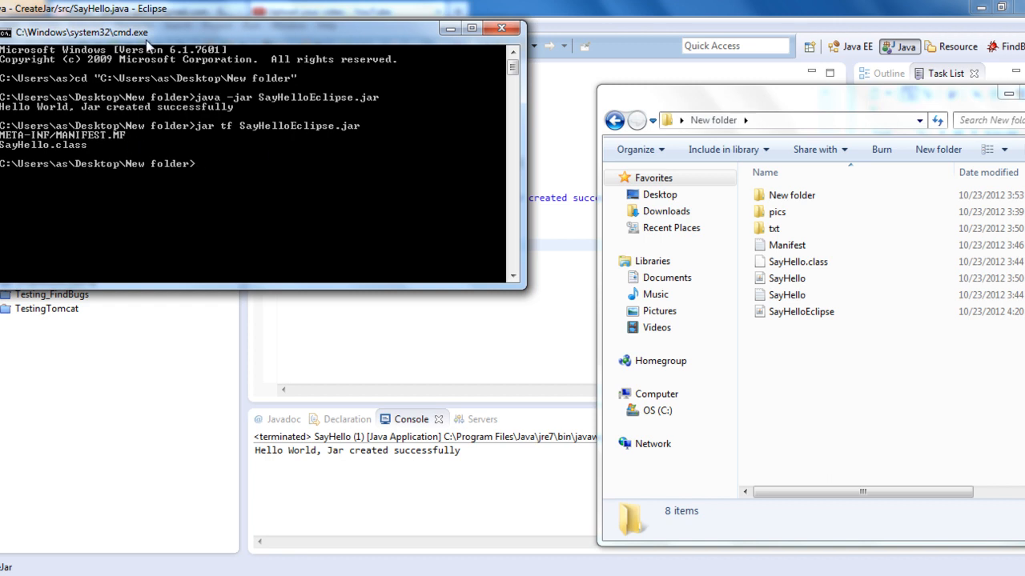
pyautogui.moveTo(80, 32); pyautogui.dragTo(389, 218)
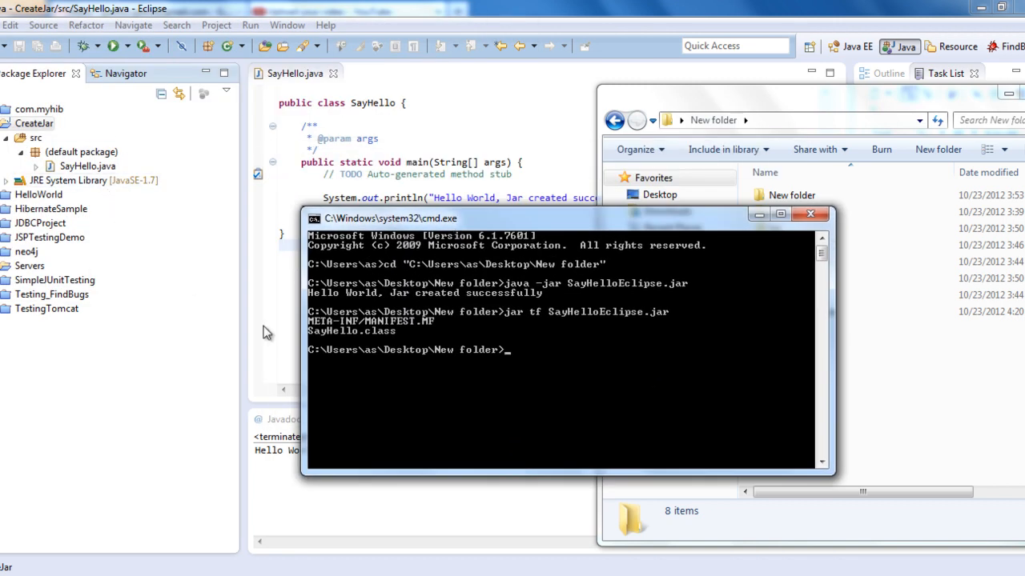
pyautogui.moveTo(429, 332)
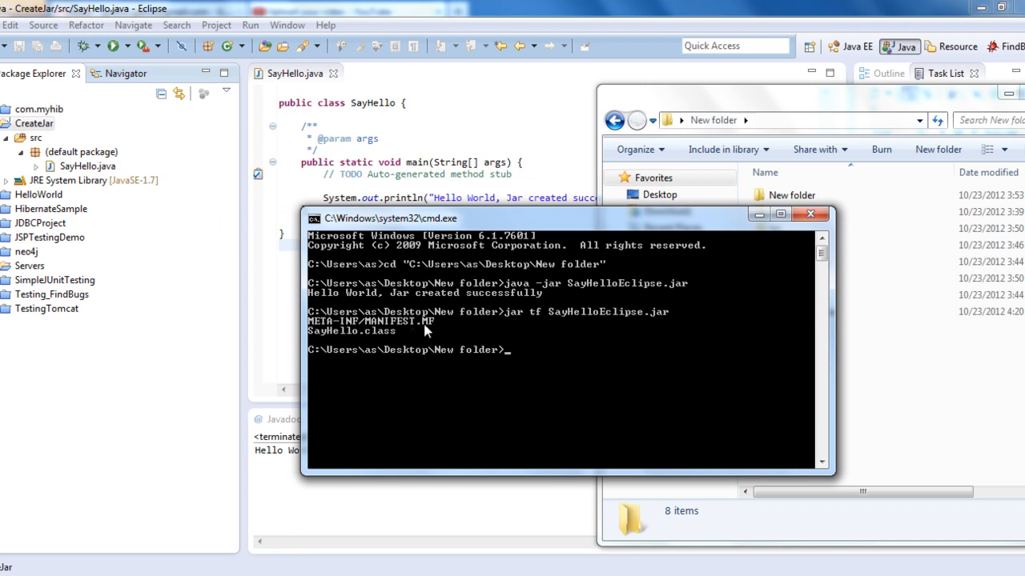
pyautogui.moveTo(411, 330)
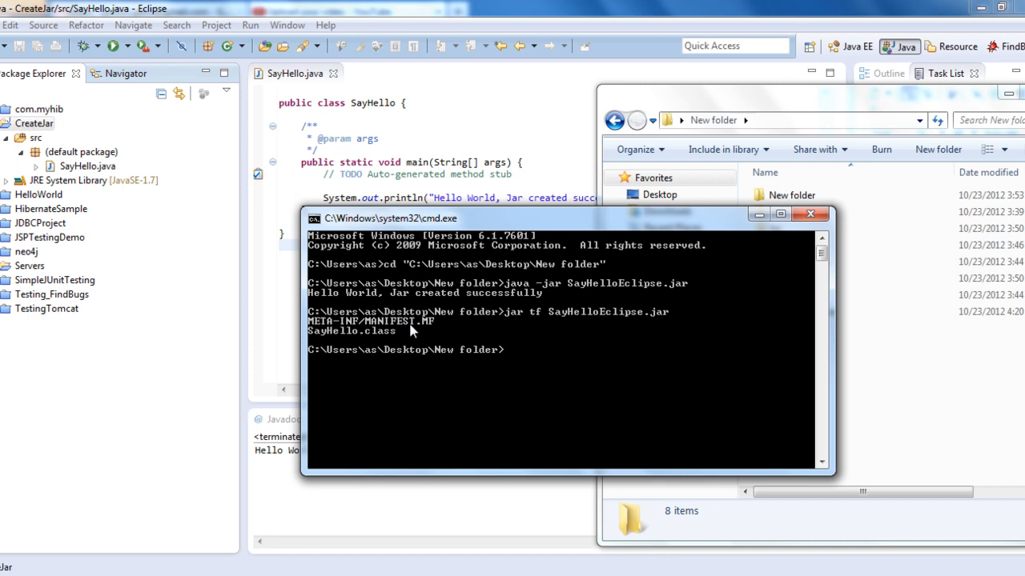
pyautogui.moveTo(430, 330)
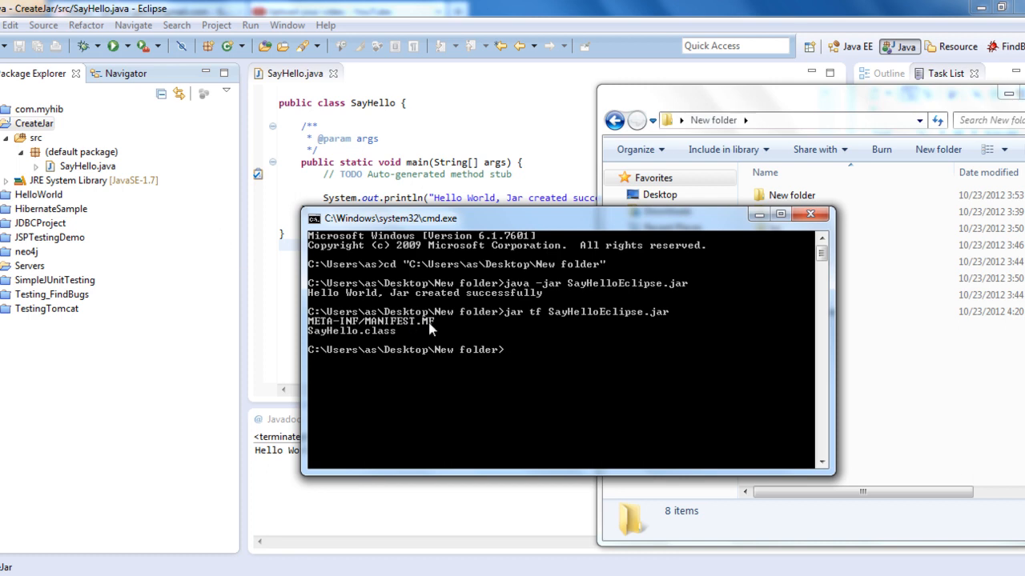
pyautogui.moveTo(408, 335)
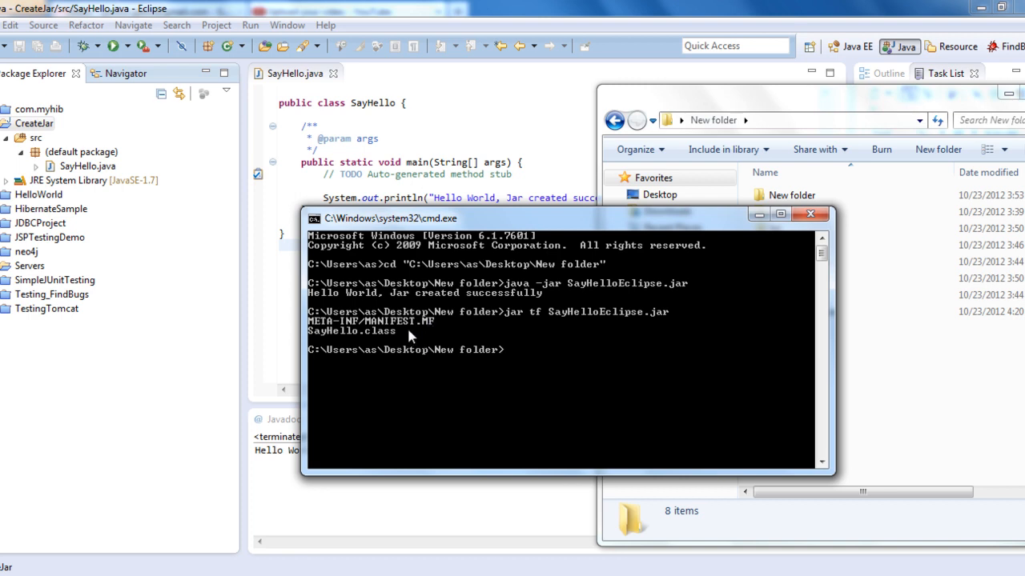
pyautogui.moveTo(640, 352)
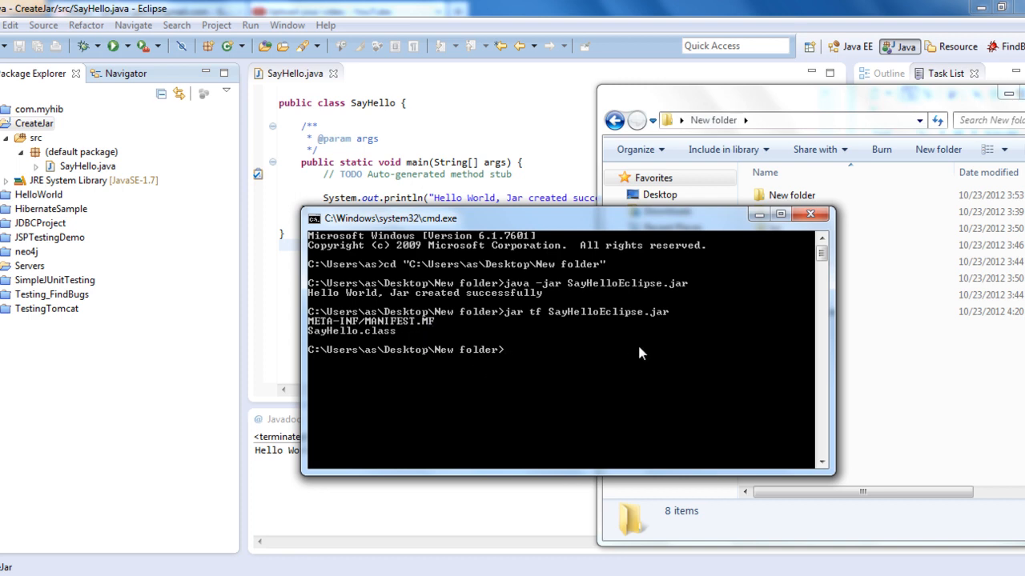
pyautogui.moveTo(600, 305)
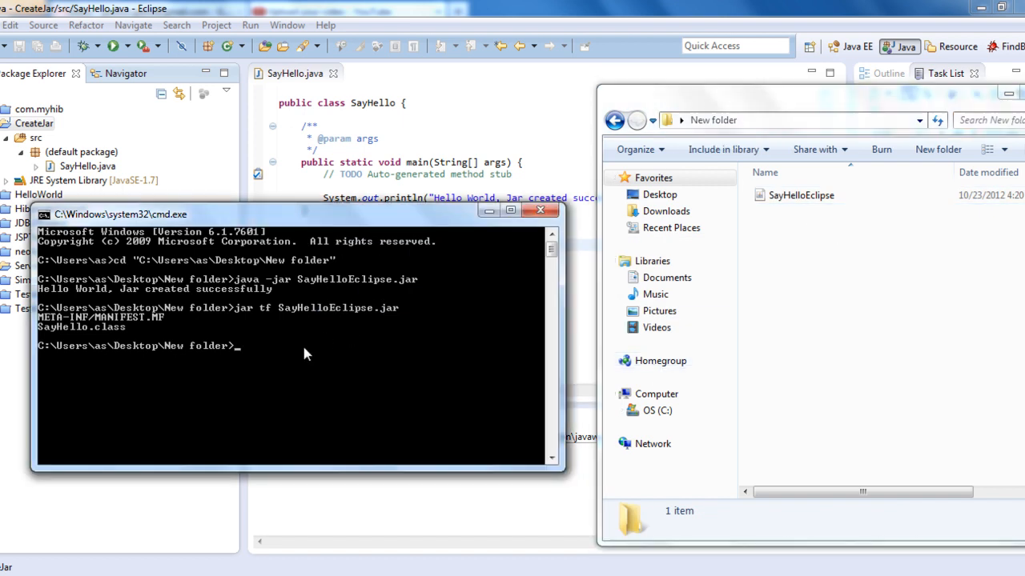
# Step: Run 'jar xf SayHelloEclipse.jar' to unpack META-INF and SayHello.class
pyautogui.write('jar x')
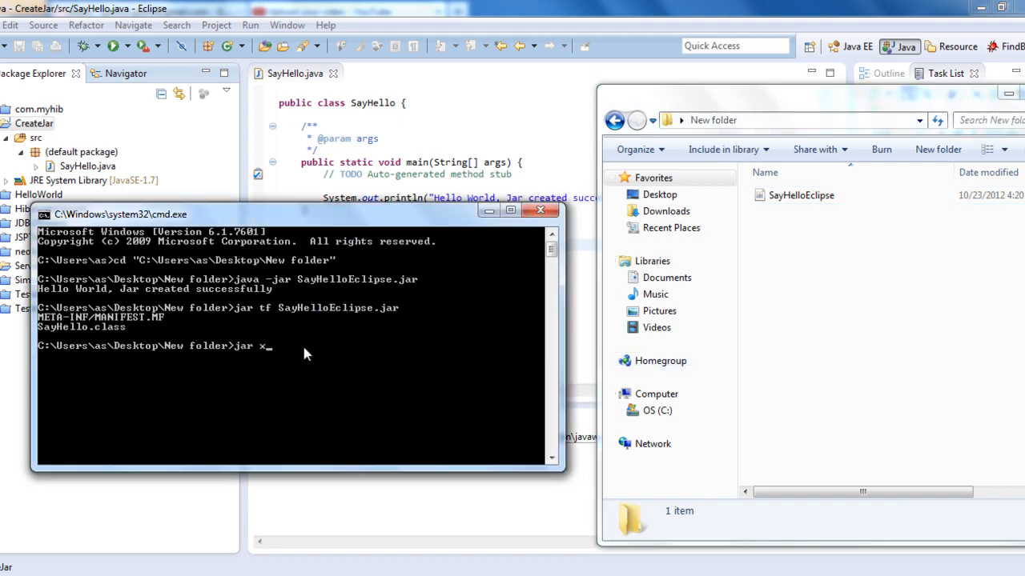
pyautogui.write('f SayHelloEclipse.jar')
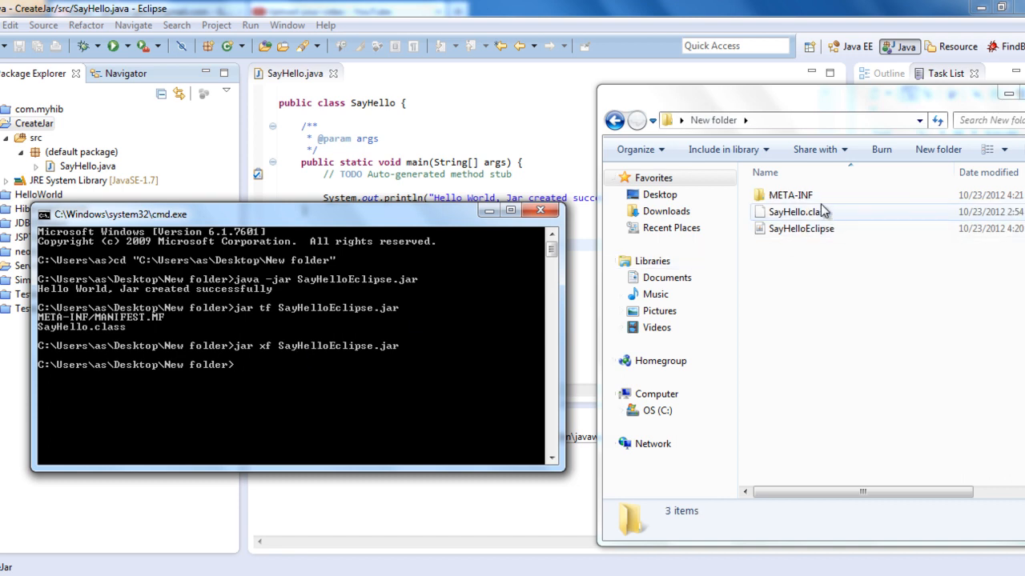
pyautogui.doubleClick(790, 195)
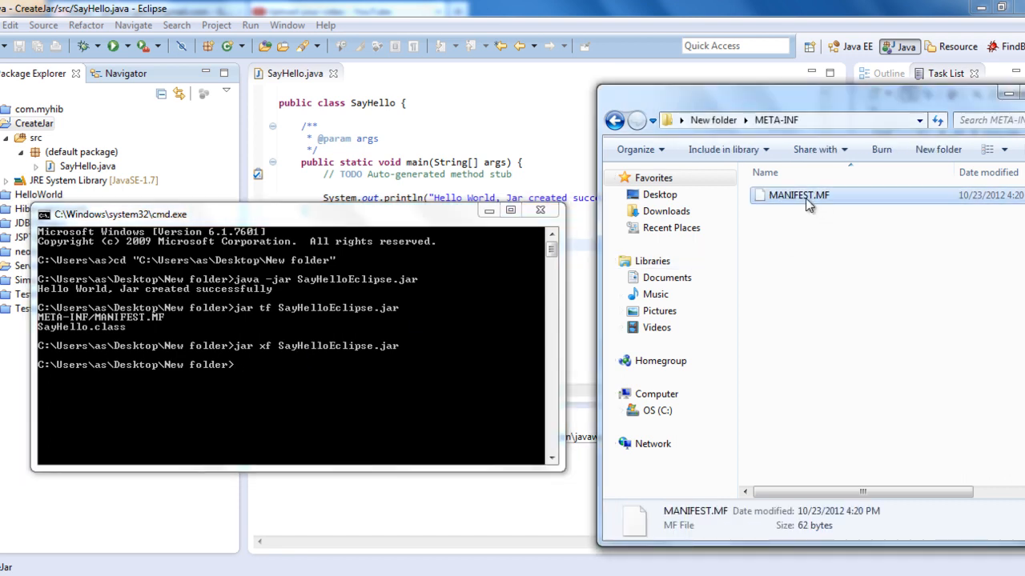
pyautogui.rightClick(798, 194)
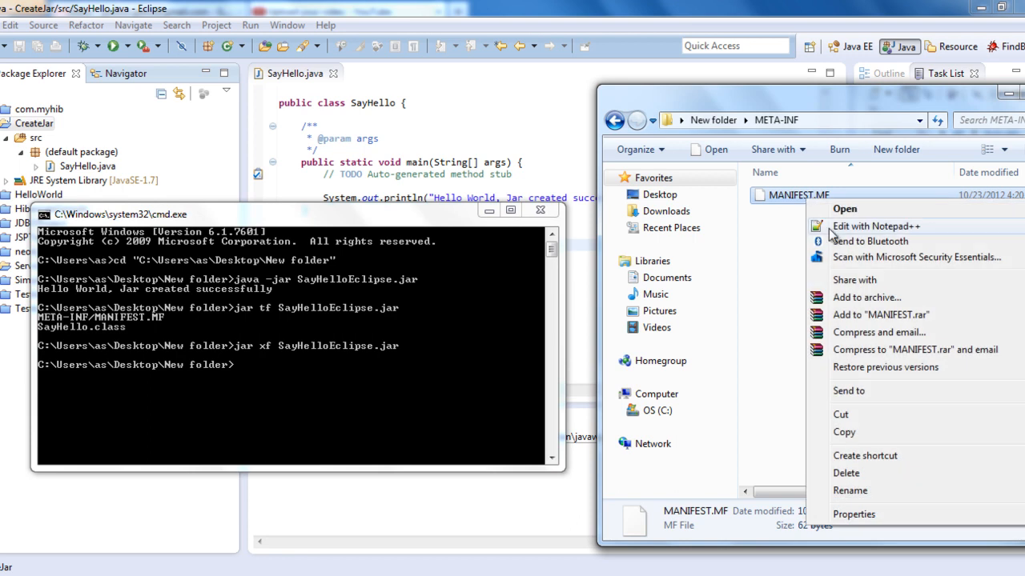
pyautogui.click(876, 226)
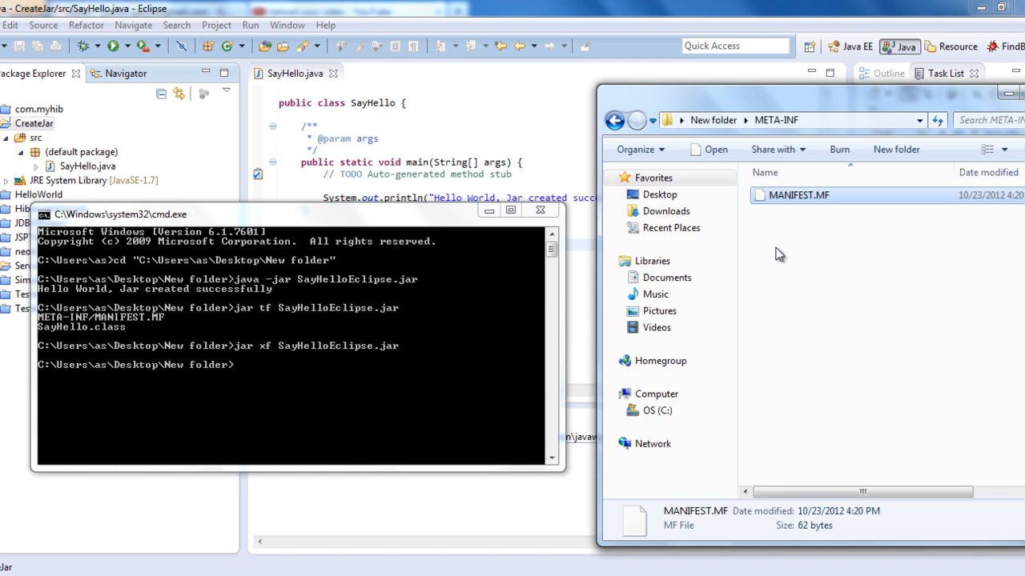
pyautogui.click(614, 121)
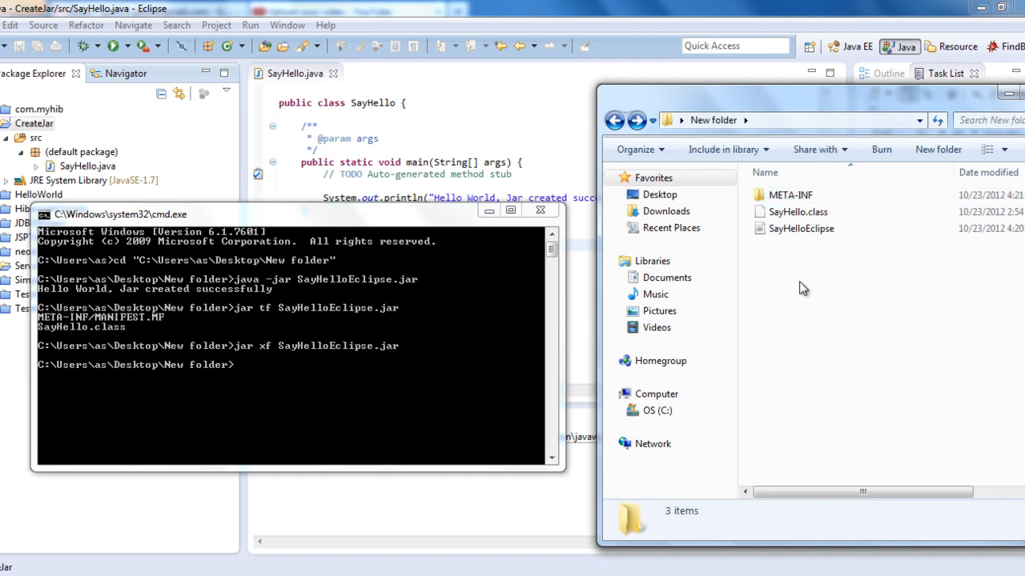
pyautogui.moveTo(310, 376)
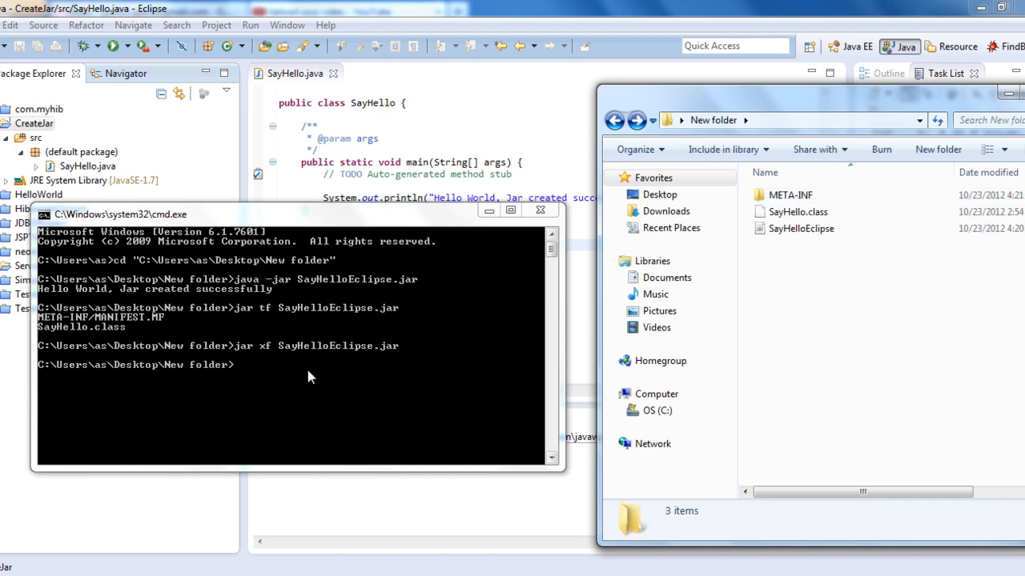